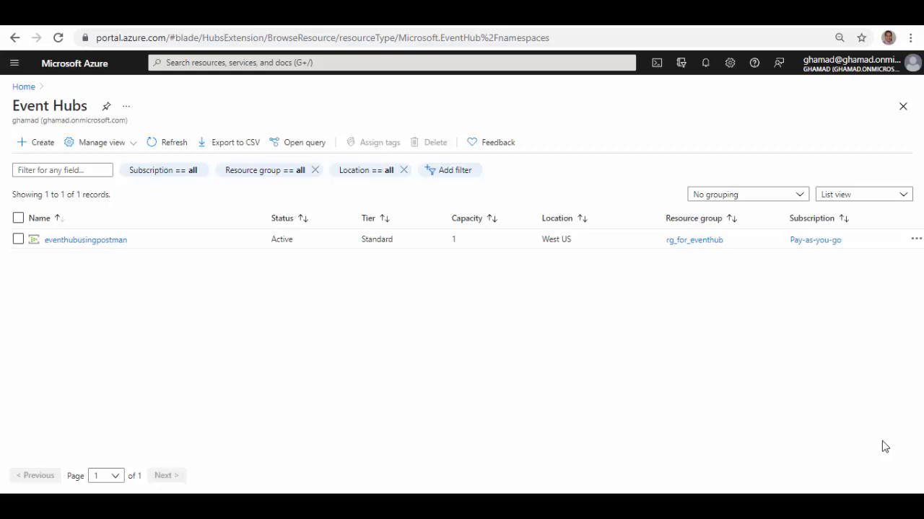
pyautogui.moveTo(487, 387)
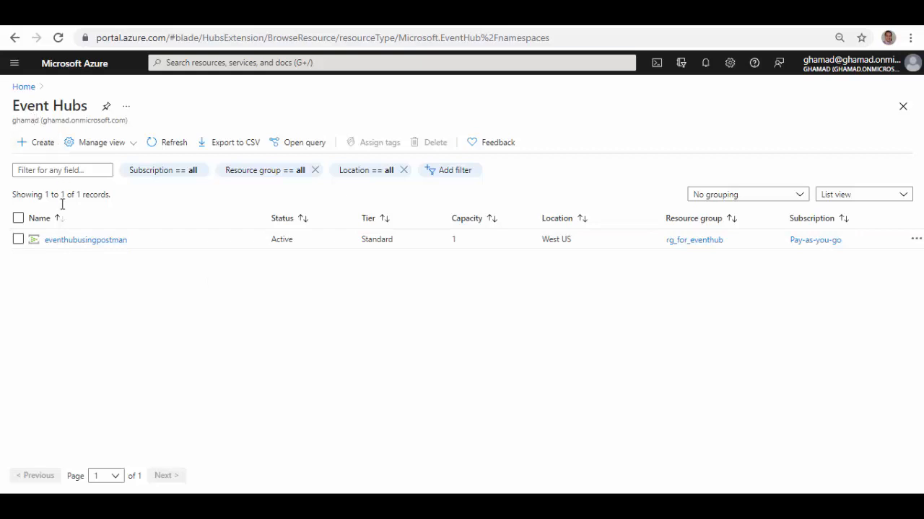
pyautogui.moveTo(85, 240)
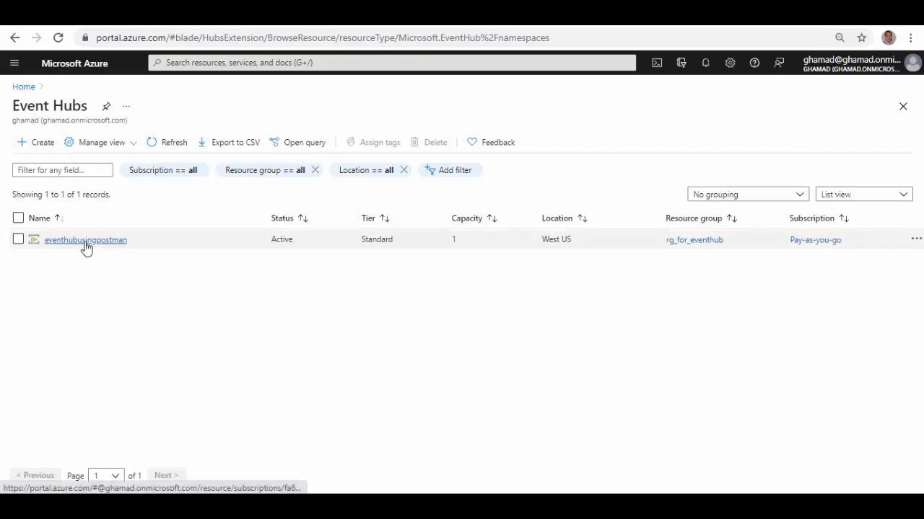
# Show the eventhubusingpostman namespace's event hubs, with testeventhubtopic listed as active.
pyautogui.click(85, 239)
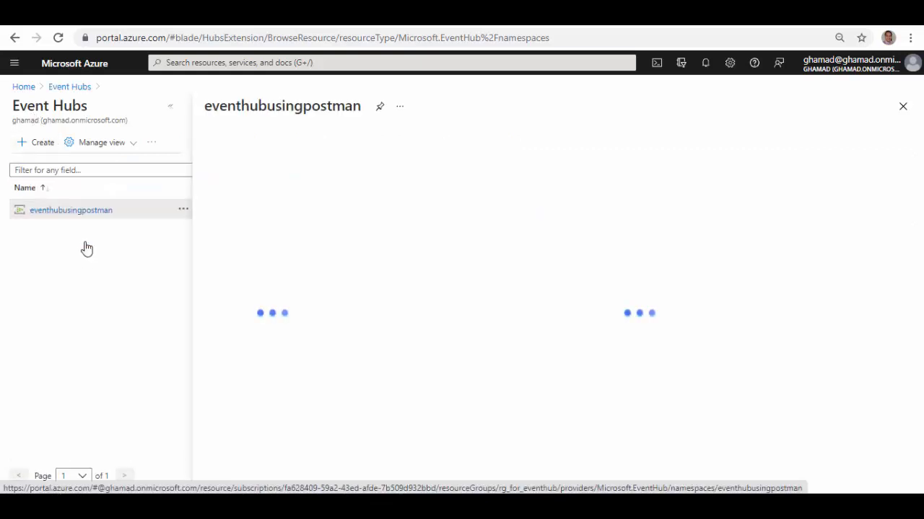
pyautogui.click(71, 211)
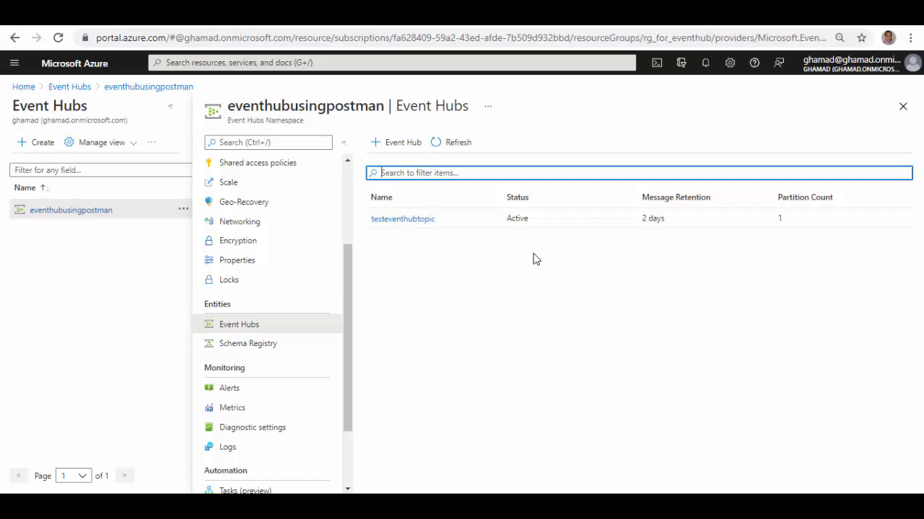
pyautogui.moveTo(427, 257)
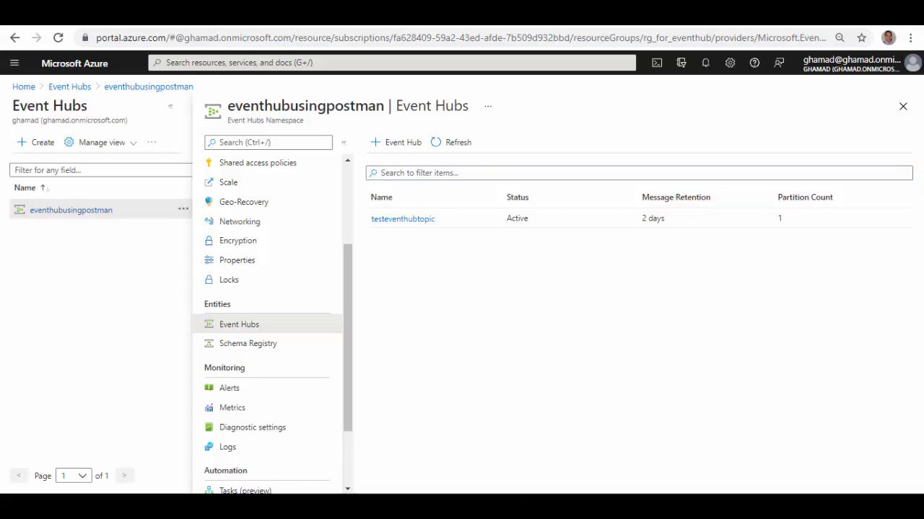
pyautogui.click(29, 108)
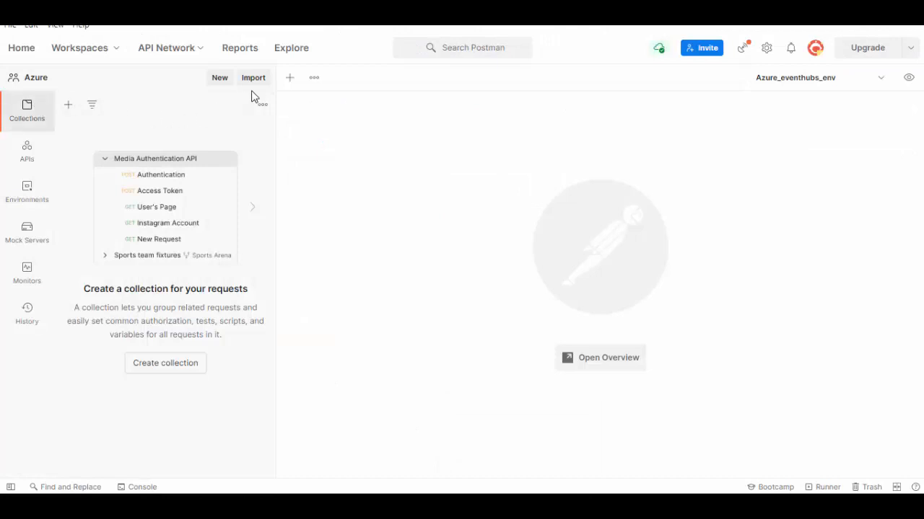
pyautogui.moveTo(254, 78)
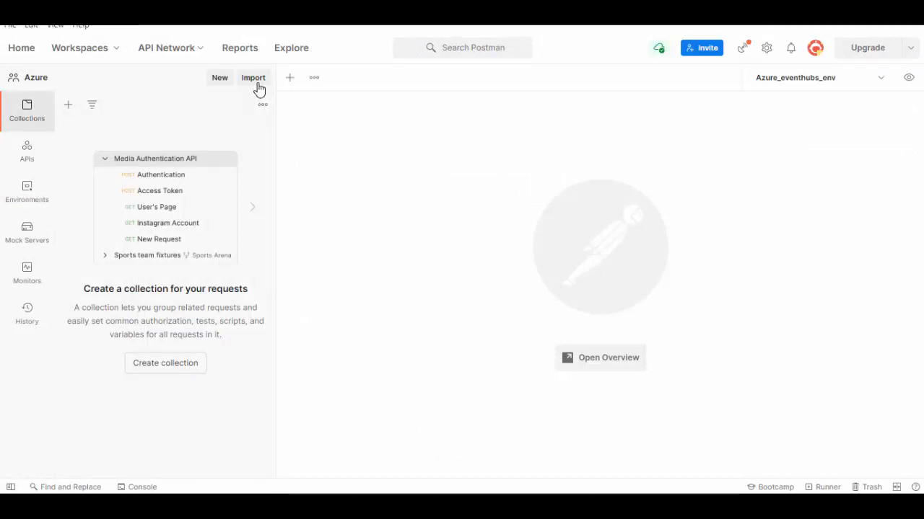
# Import the Send Event to EventHub collection, view its Send Partition Event request, and list the environments.
pyautogui.click(254, 78)
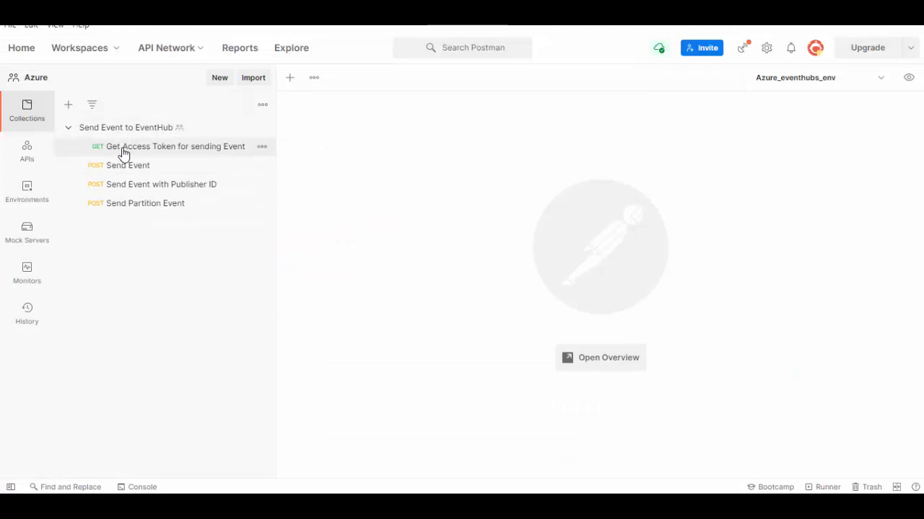
pyautogui.click(176, 146)
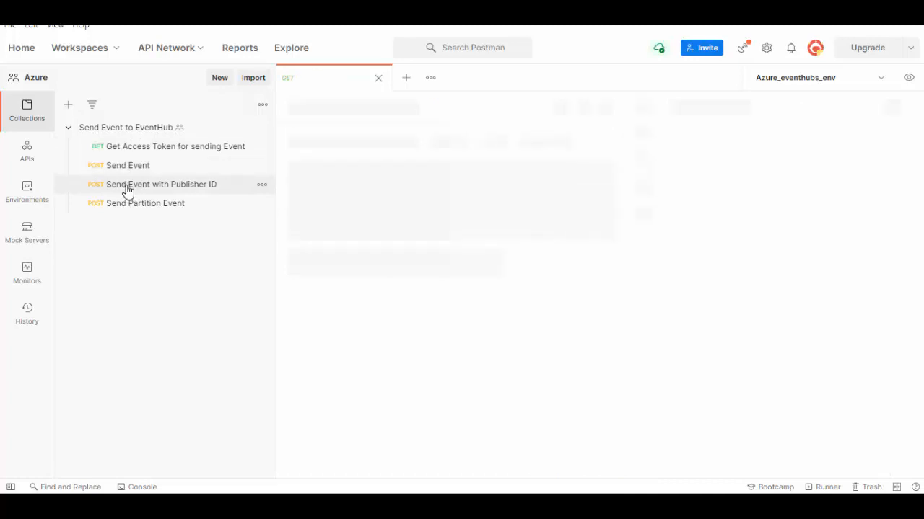
pyautogui.click(144, 202)
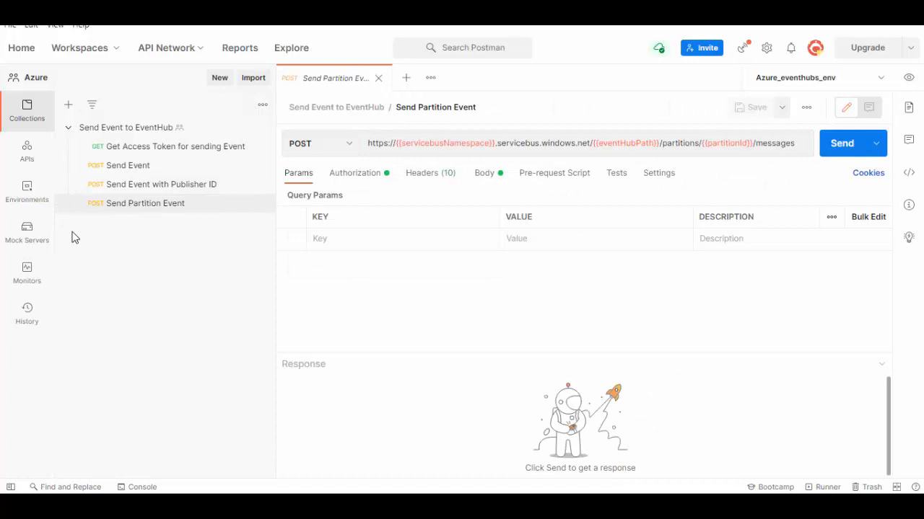
pyautogui.click(25, 190)
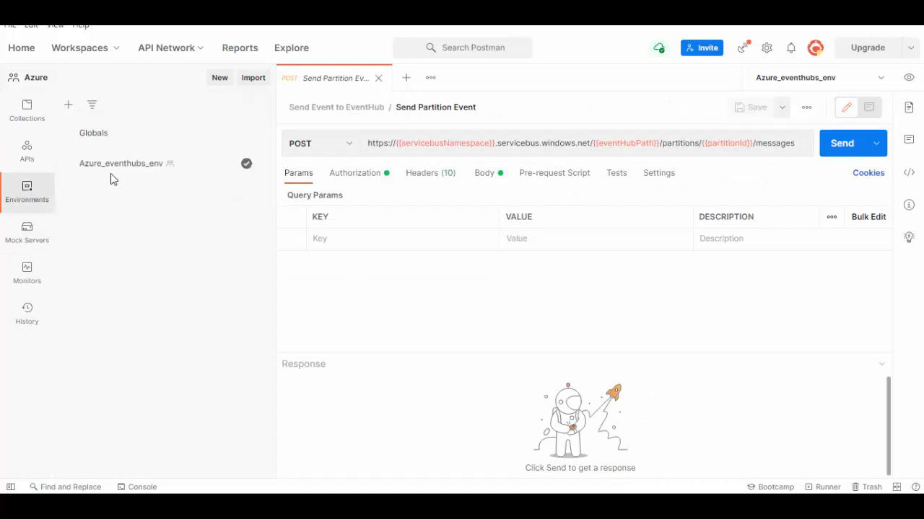
# Review the Azure_eventhubs_env variables from tenantId through partitionId.
pyautogui.click(121, 163)
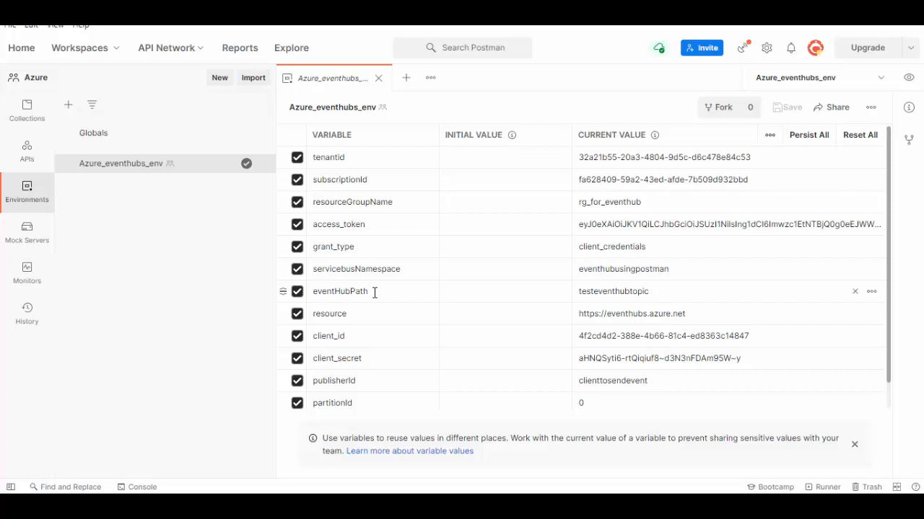
pyautogui.moveTo(674, 318)
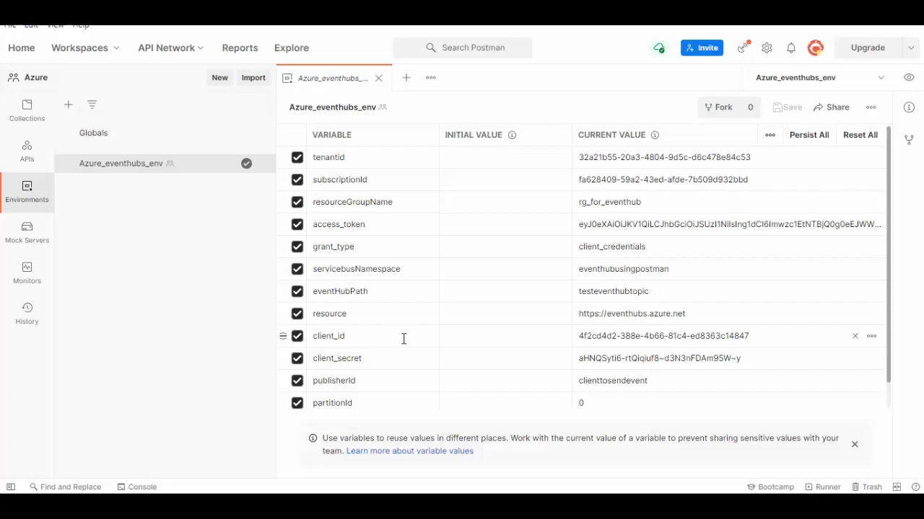
pyautogui.moveTo(394, 358)
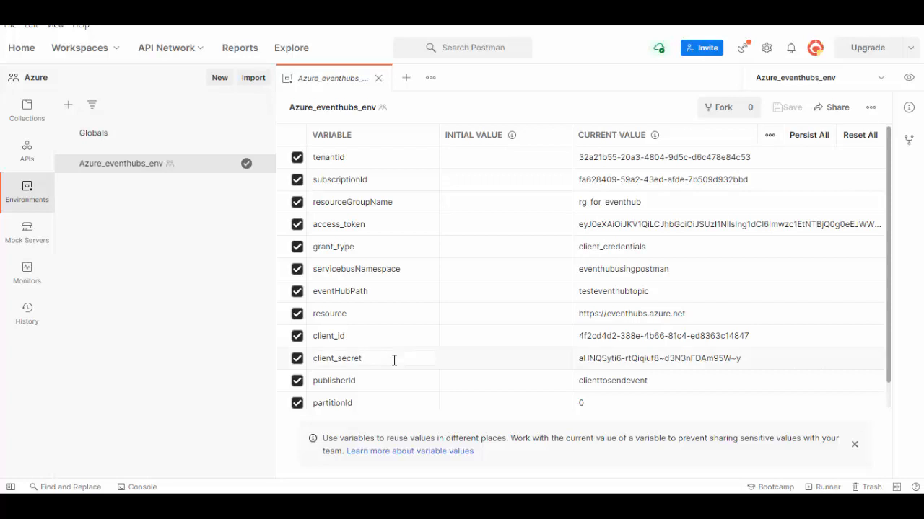
pyautogui.moveTo(387, 381)
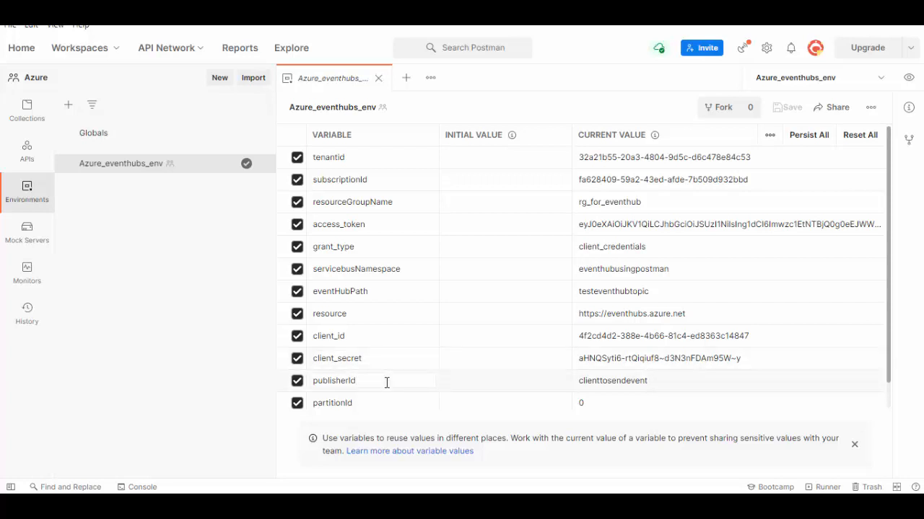
pyautogui.click(335, 381)
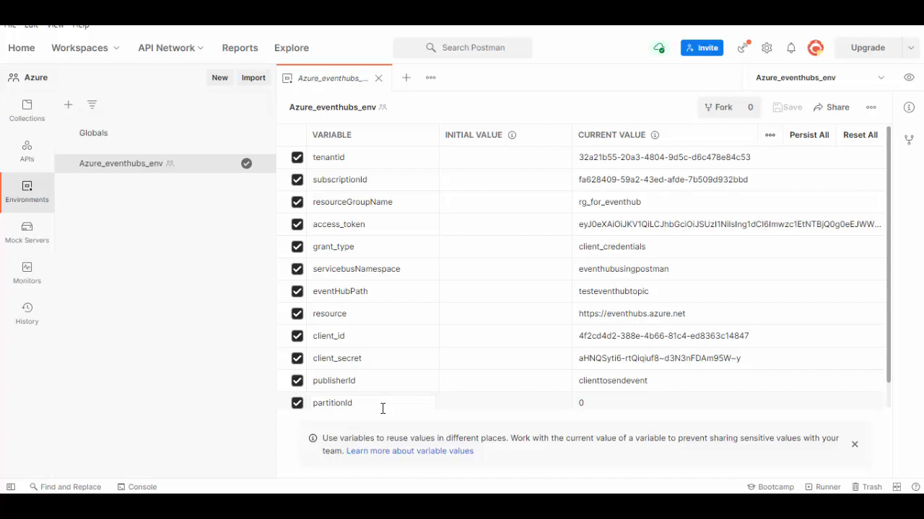
pyautogui.moveTo(872, 448)
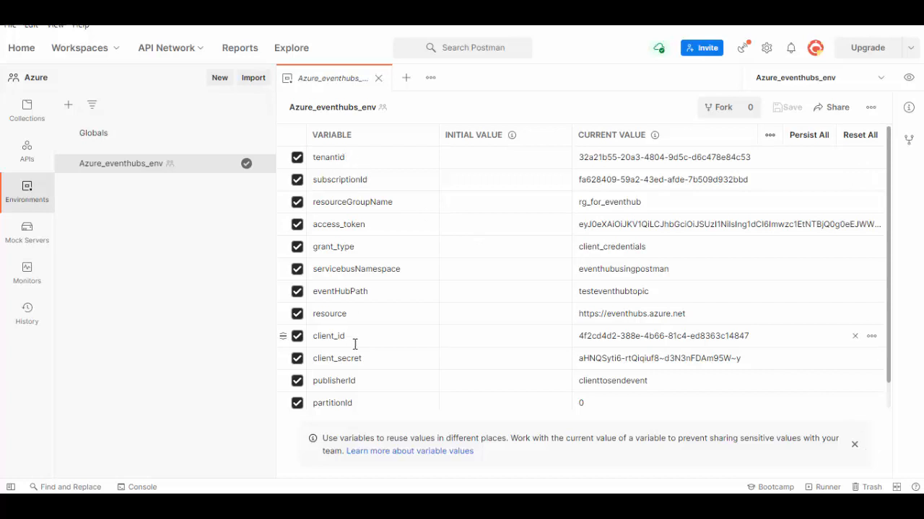
pyautogui.moveTo(358, 358)
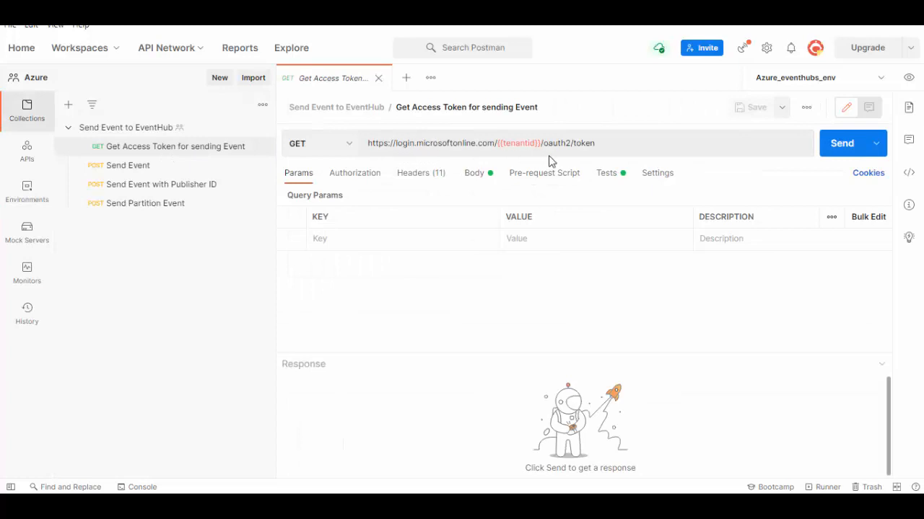
pyautogui.moveTo(575, 162)
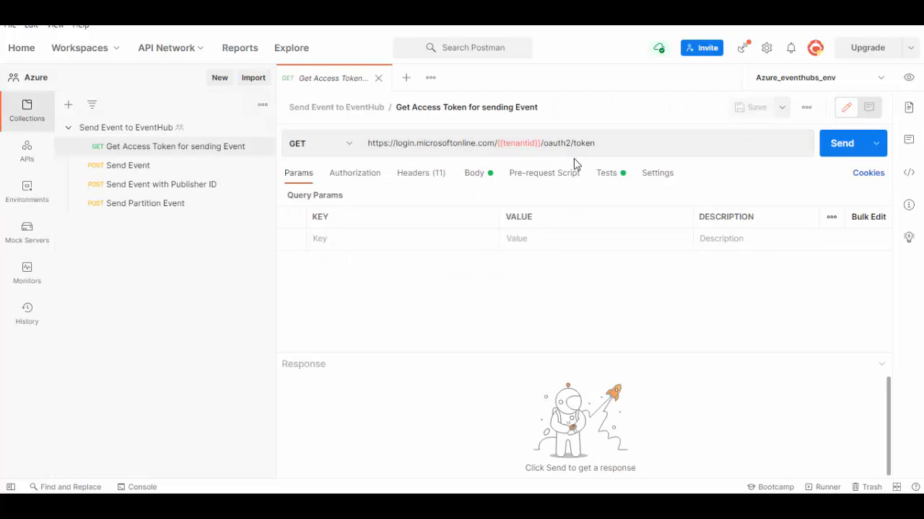
# Send the Get Access Token request for a 200 OK token and check the test script stores access_token.
pyautogui.click(474, 174)
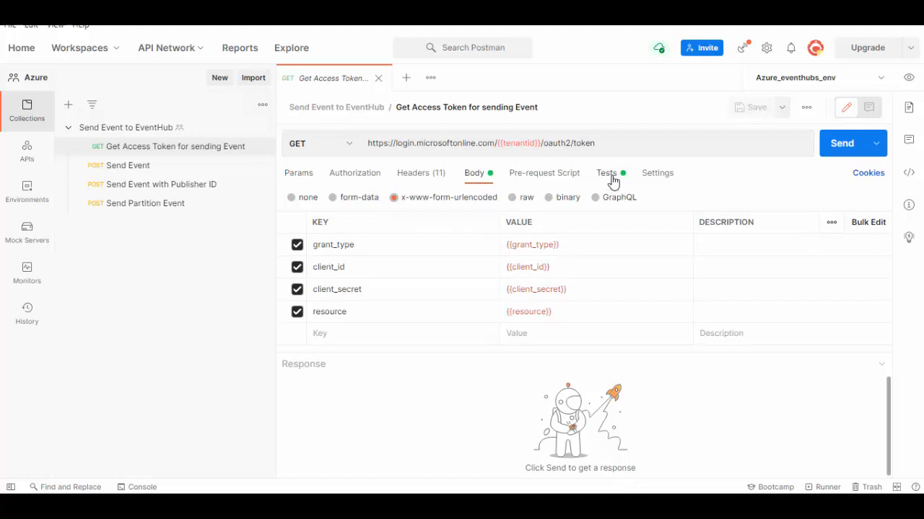
pyautogui.click(841, 143)
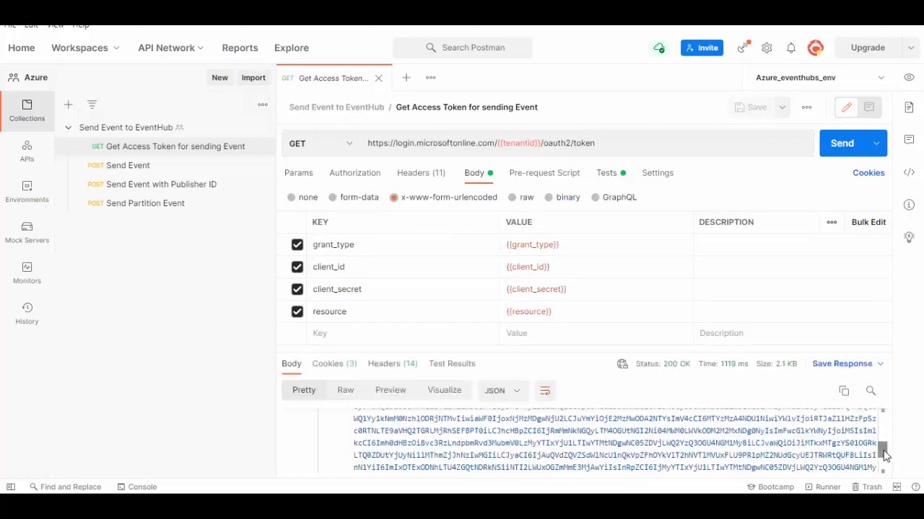
pyautogui.click(606, 174)
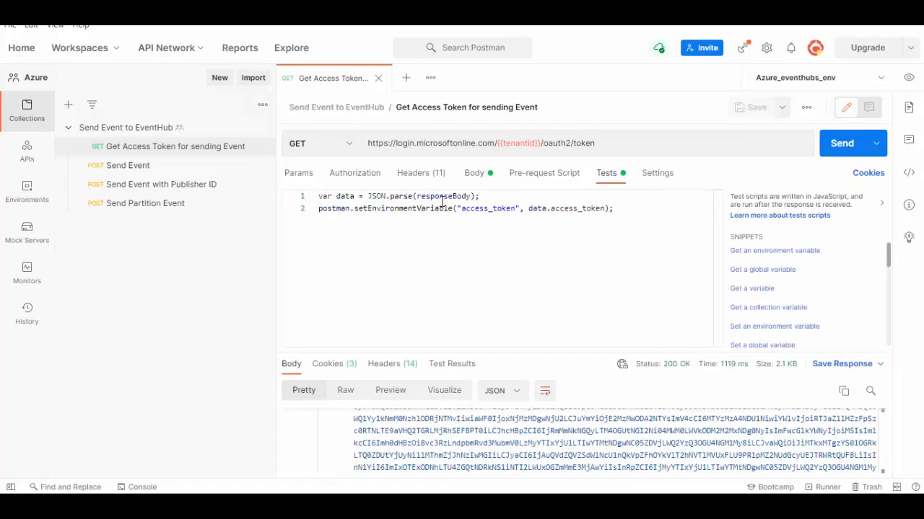
pyautogui.click(615, 208)
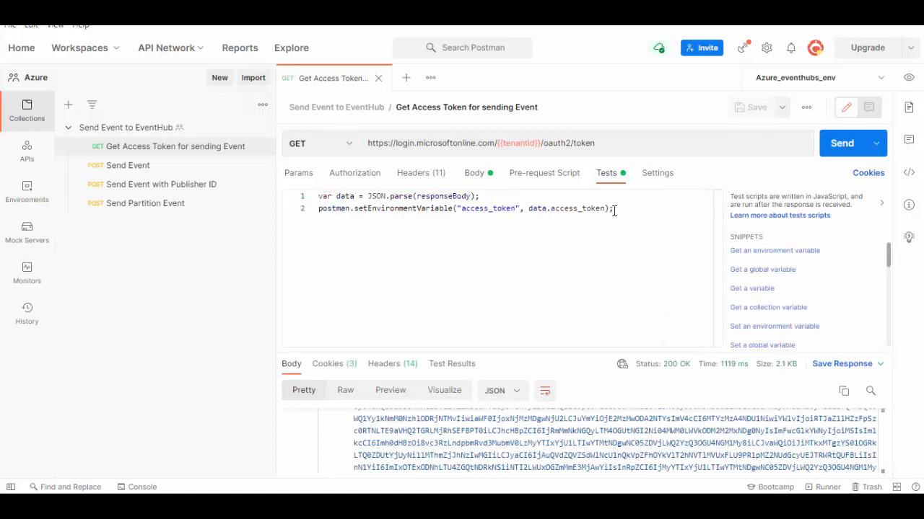
pyautogui.moveTo(907, 78)
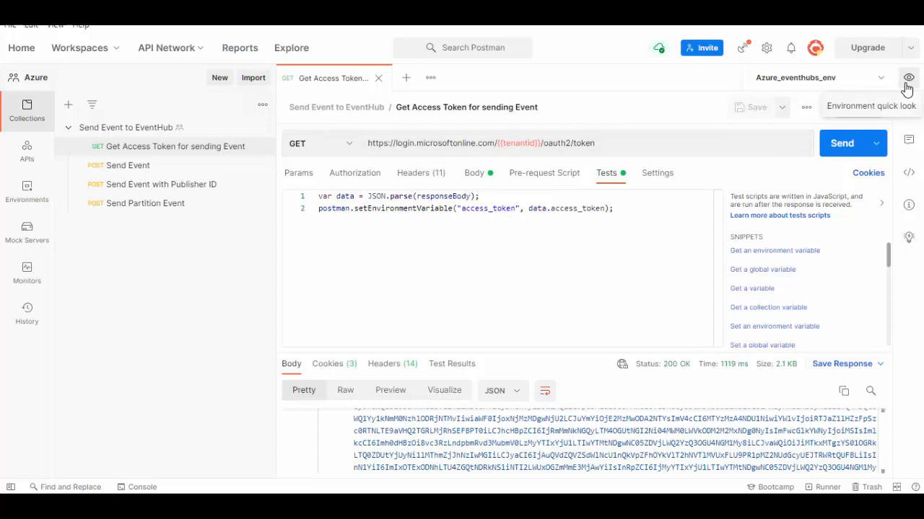
pyautogui.click(907, 78)
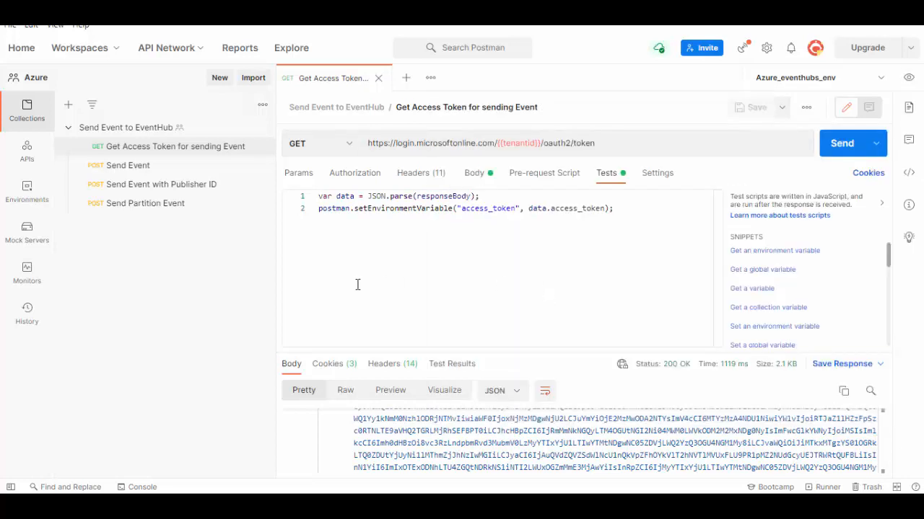
pyautogui.moveTo(127, 165)
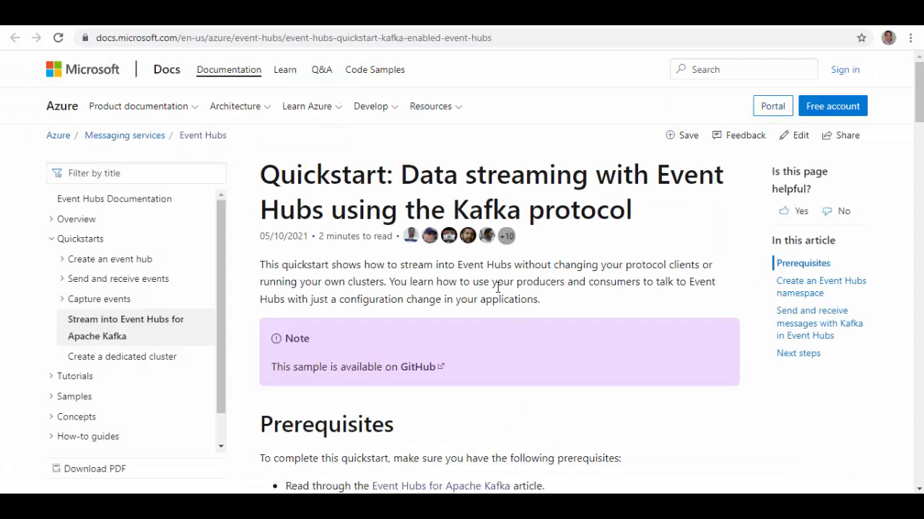
pyautogui.moveTo(378, 225)
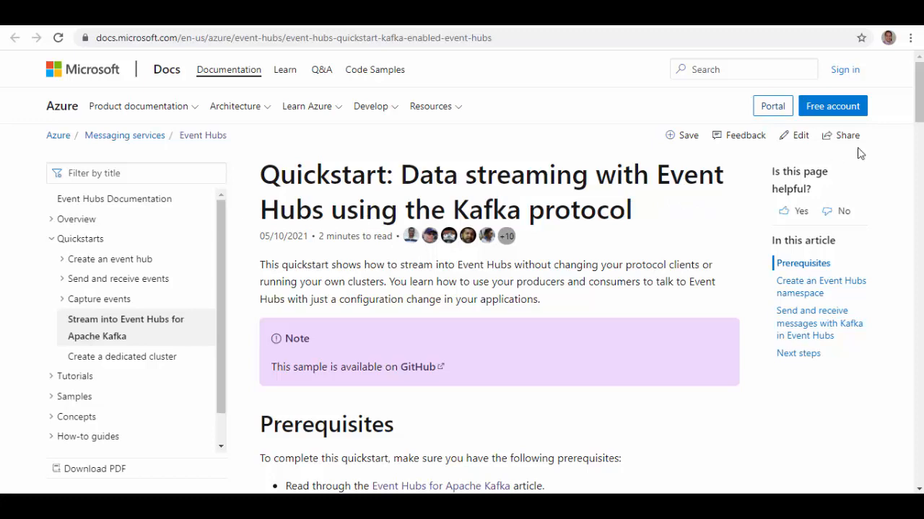
# Scroll the Event Hubs Kafka quickstart down to the 'Run the consumer code' step.
pyautogui.scroll(-3)
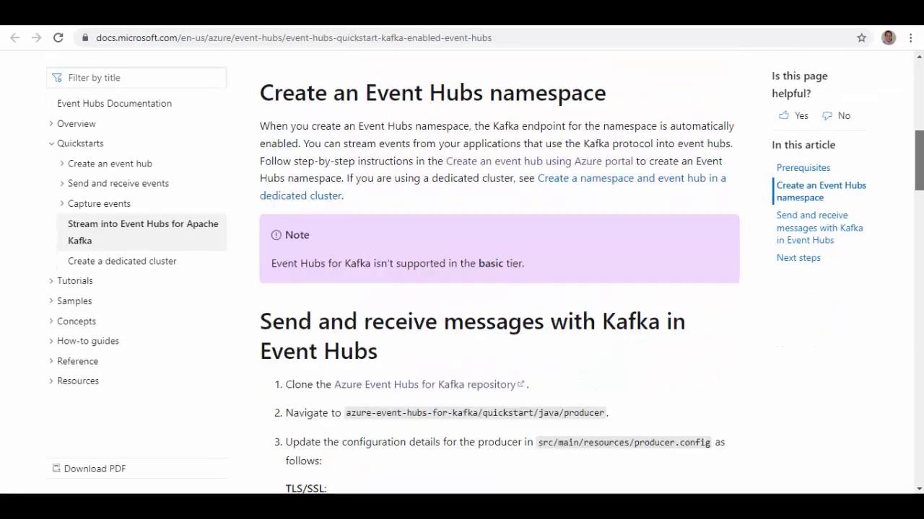
pyautogui.scroll(-3)
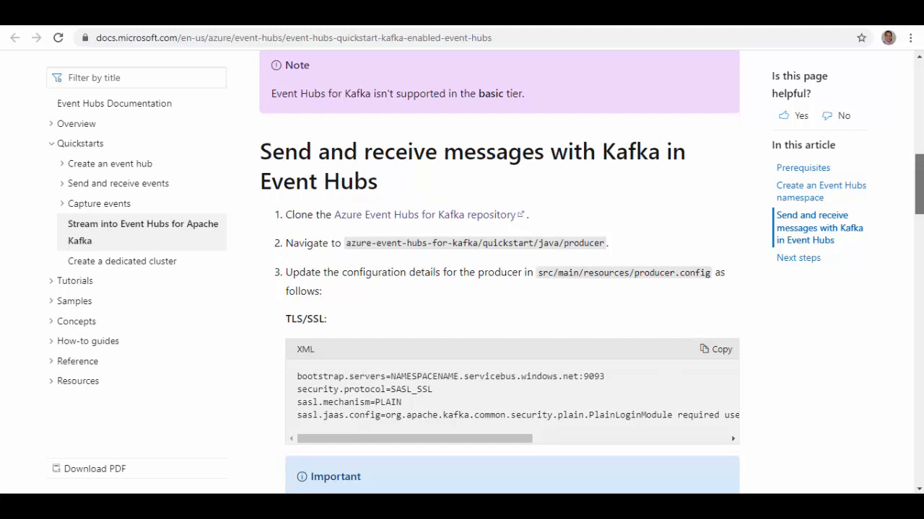
pyautogui.scroll(-3)
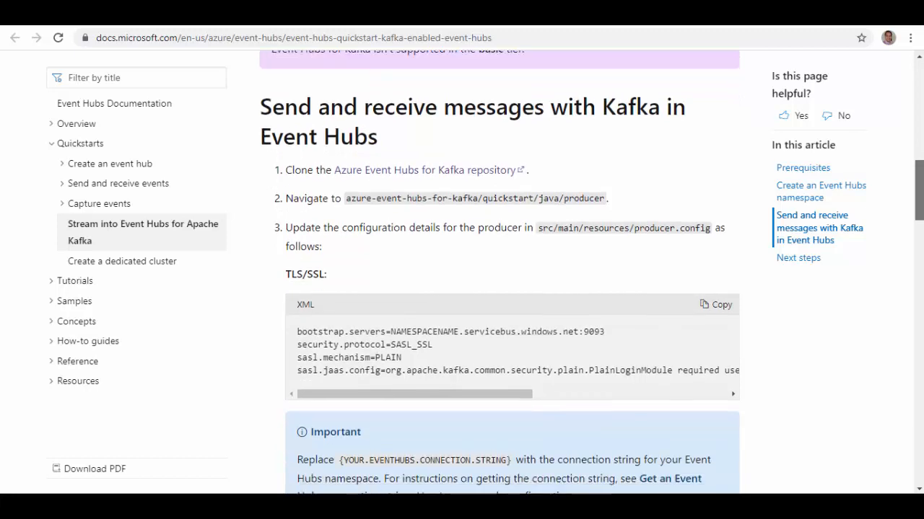
pyautogui.scroll(-3)
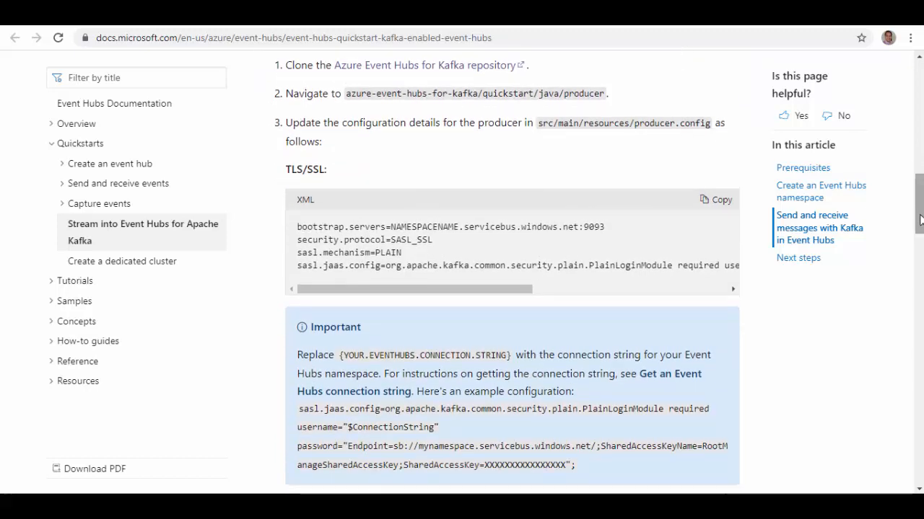
pyautogui.scroll(-3)
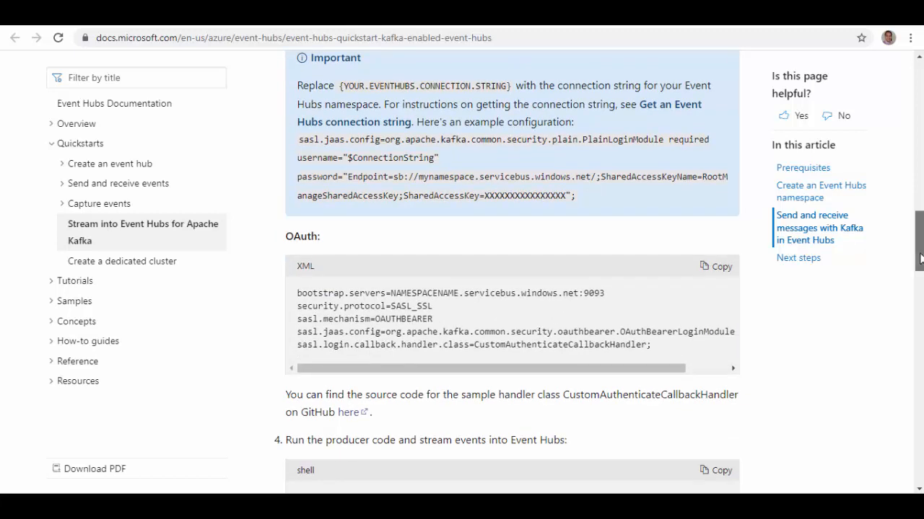
pyautogui.scroll(3)
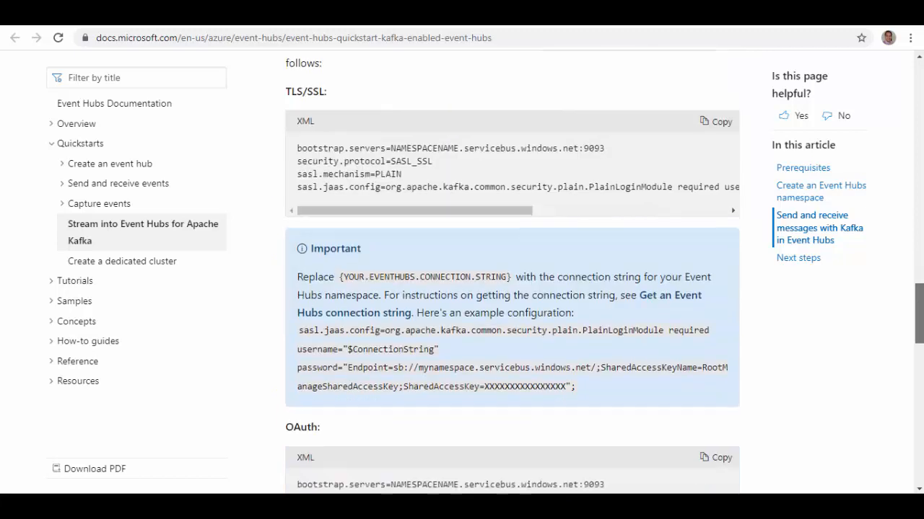
pyautogui.scroll(-3)
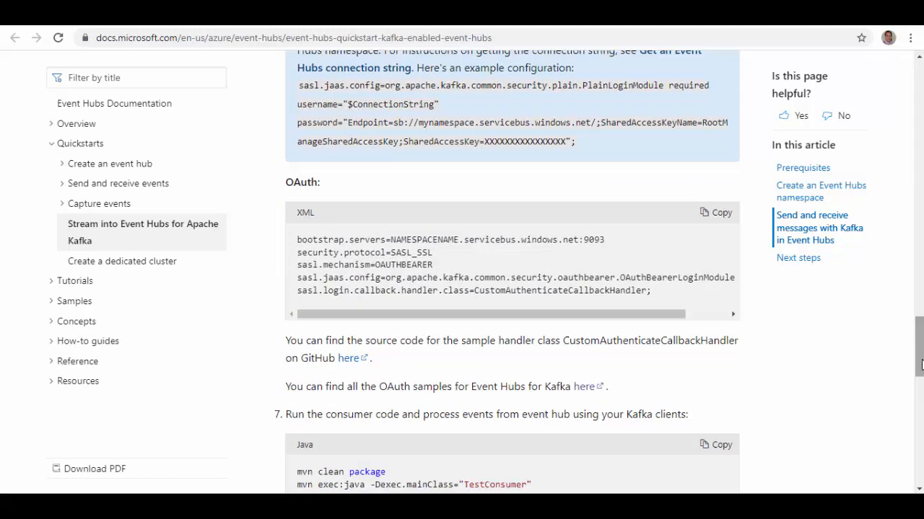
pyautogui.scroll(-3)
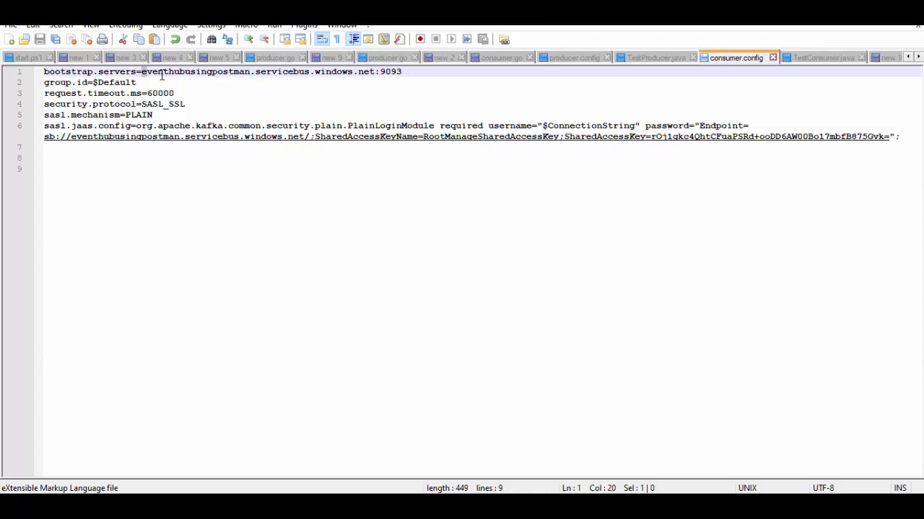
# Check the bootstrap.servers address in consumer.config, then view TestConsumer.java with TOPIC testeventhubtopic.
pyautogui.moveTo(162, 72); pyautogui.dragTo(403, 72)
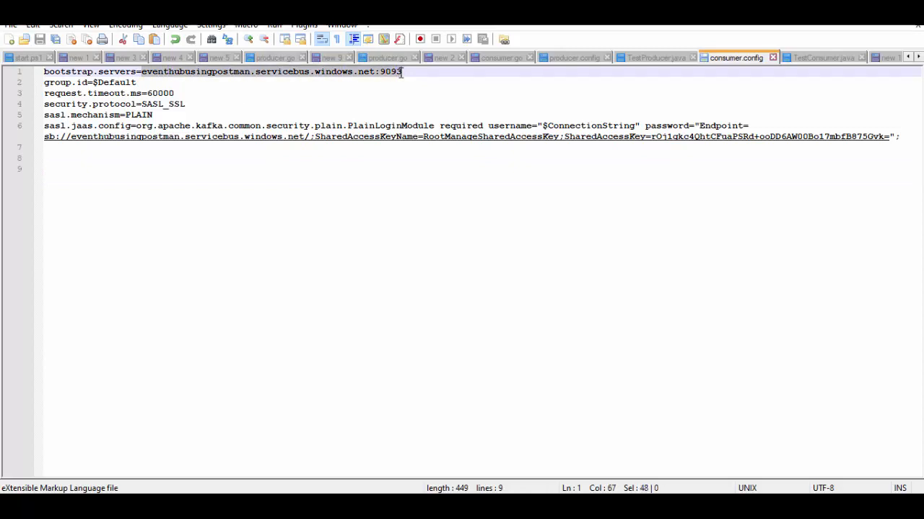
pyautogui.moveTo(228, 137)
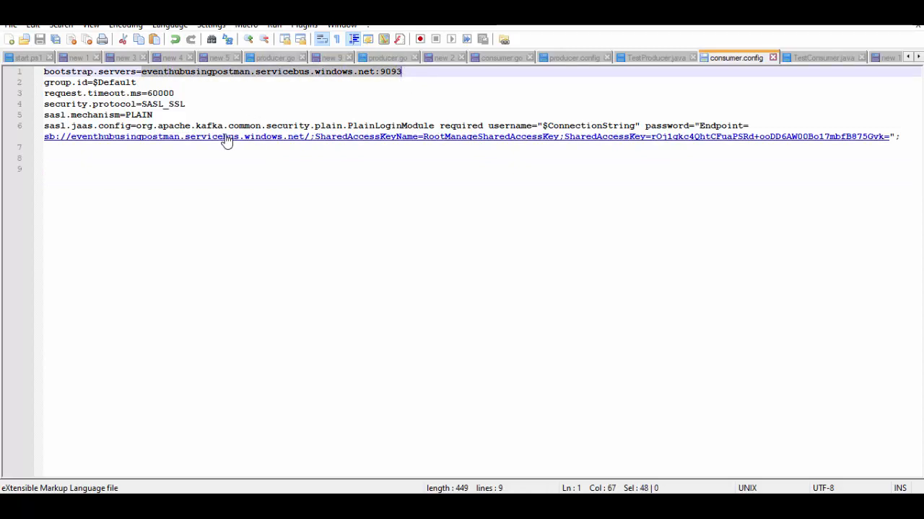
pyautogui.moveTo(706, 123)
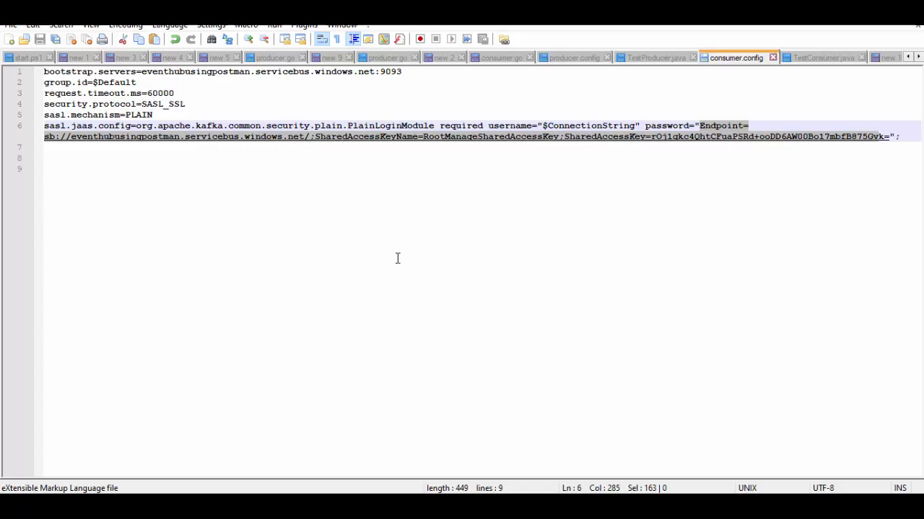
pyautogui.moveTo(811, 60)
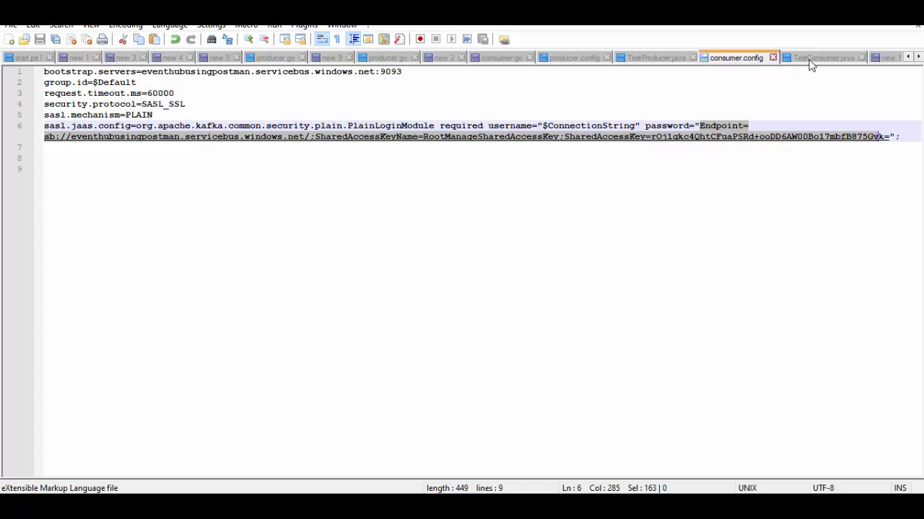
pyautogui.click(821, 58)
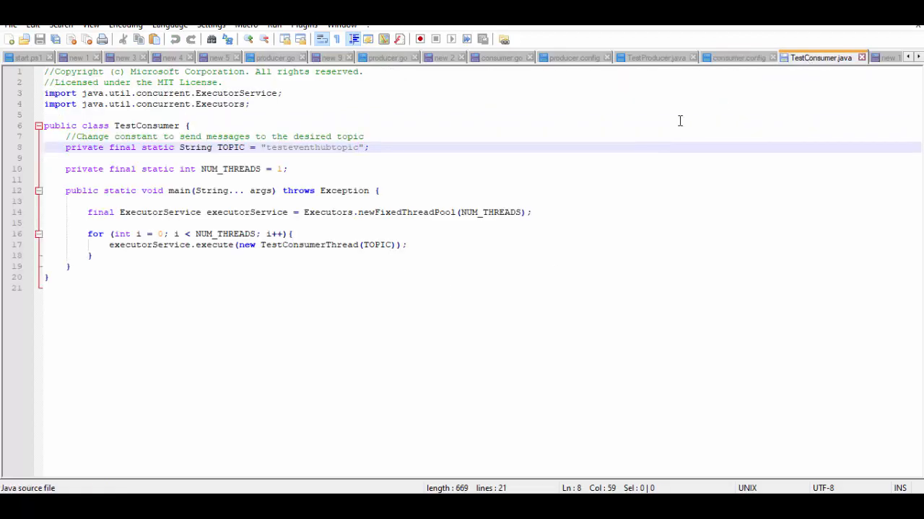
pyautogui.doubleClick(274, 147)
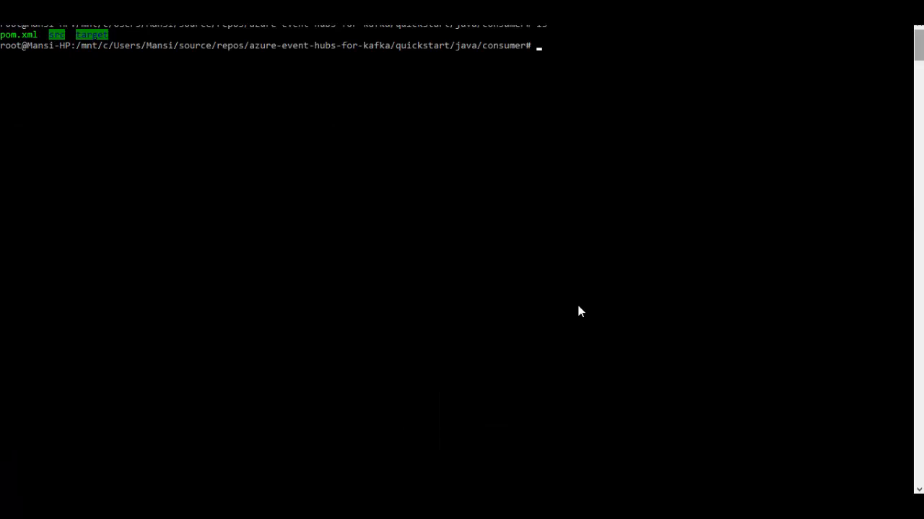
pyautogui.moveTo(522, 61)
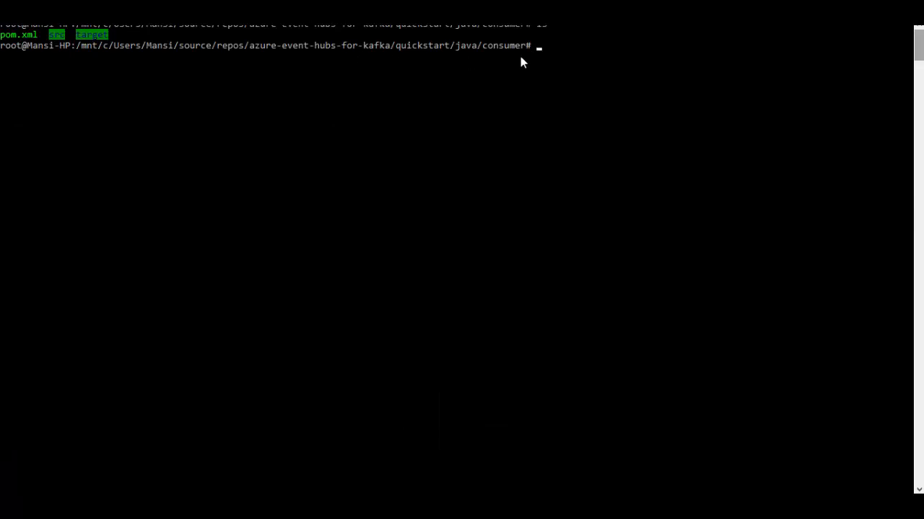
# Start the consumer with mvn exec:java -Dexec.mainClass="TestConsumer" so it polls for events.
pyautogui.write('mvn exec:java -Dexec.mainClass="TestConsumer"')
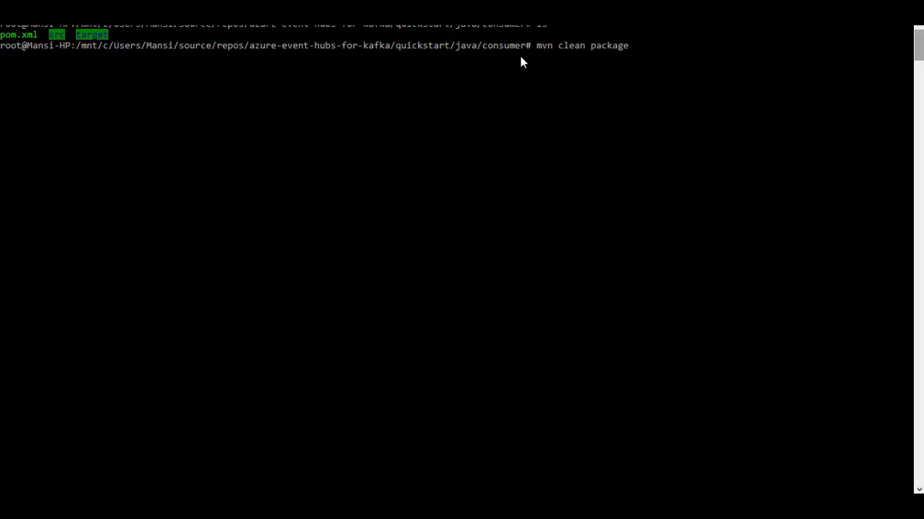
pyautogui.write('mvn exec:java -Dexec.mainClass="TestConsumer"')
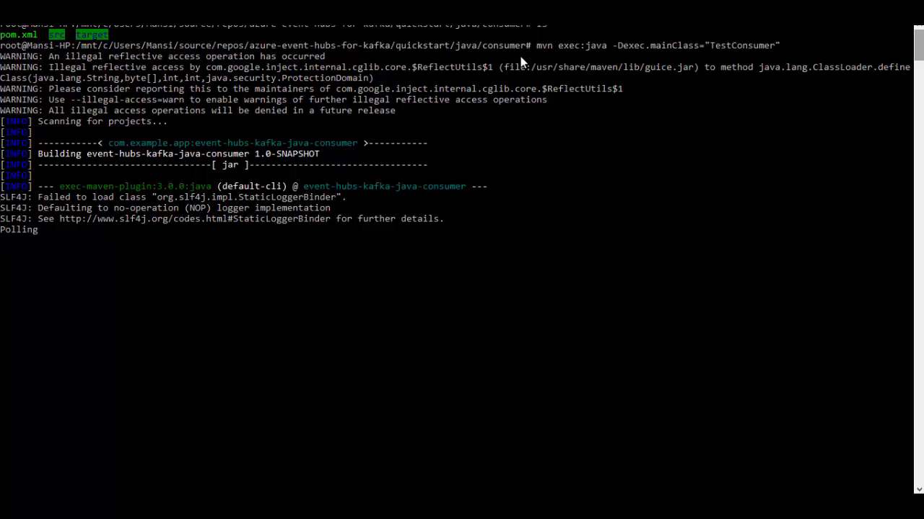
pyautogui.moveTo(885, 444)
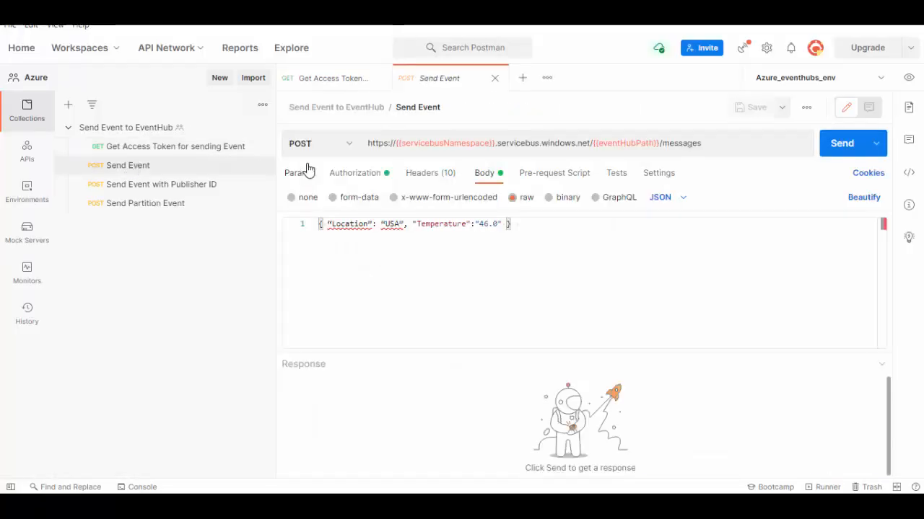
pyautogui.moveTo(460, 159)
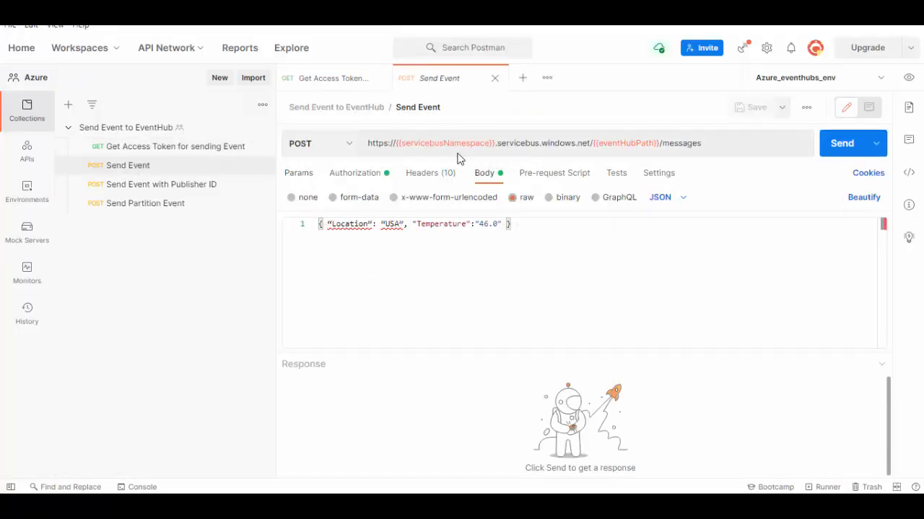
pyautogui.moveTo(662, 159)
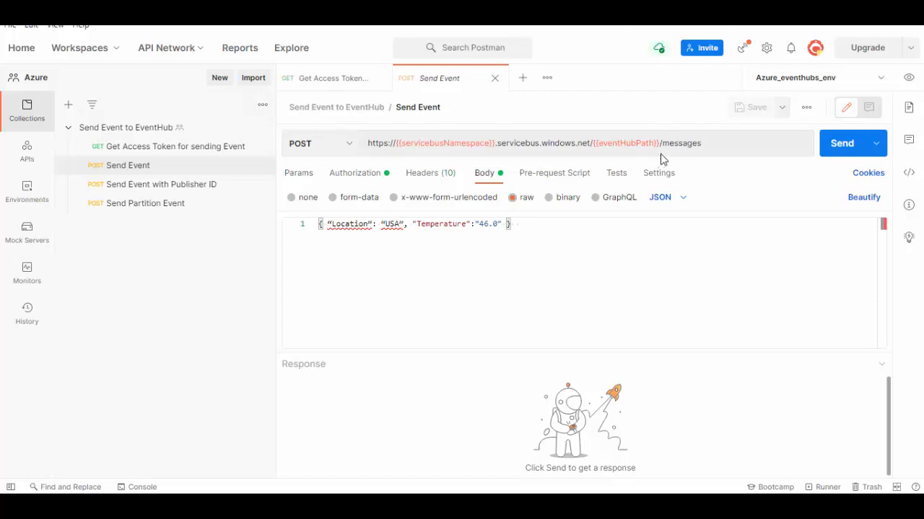
pyautogui.moveTo(681, 220)
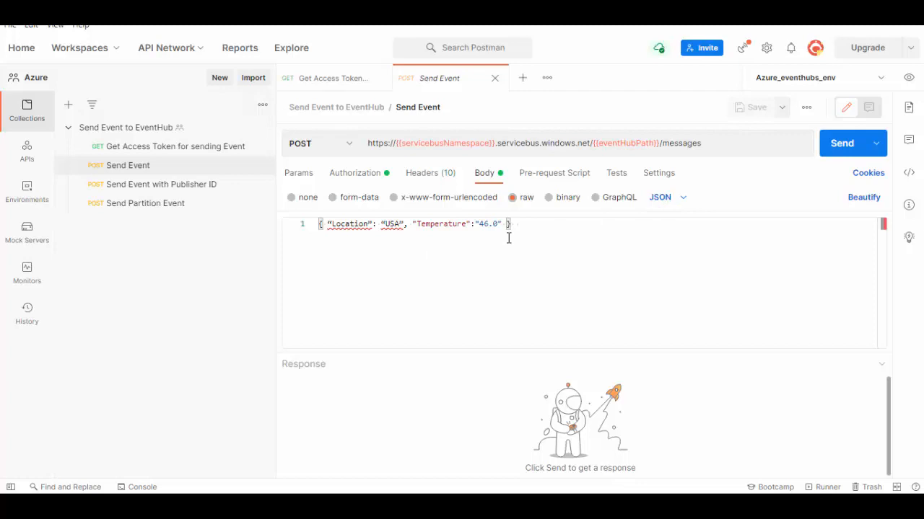
# Send the USA temperature event of 46.0 to the event hub, receiving 201 Created.
pyautogui.click(841, 143)
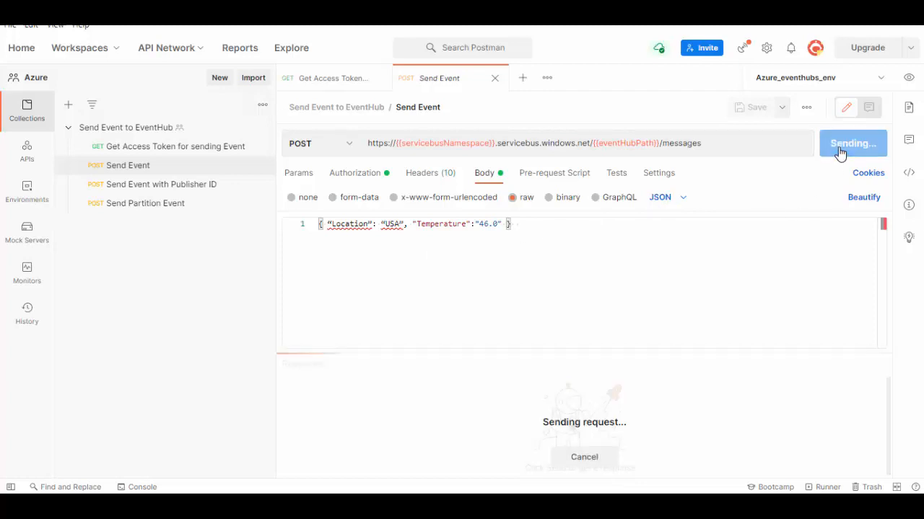
pyautogui.click(840, 143)
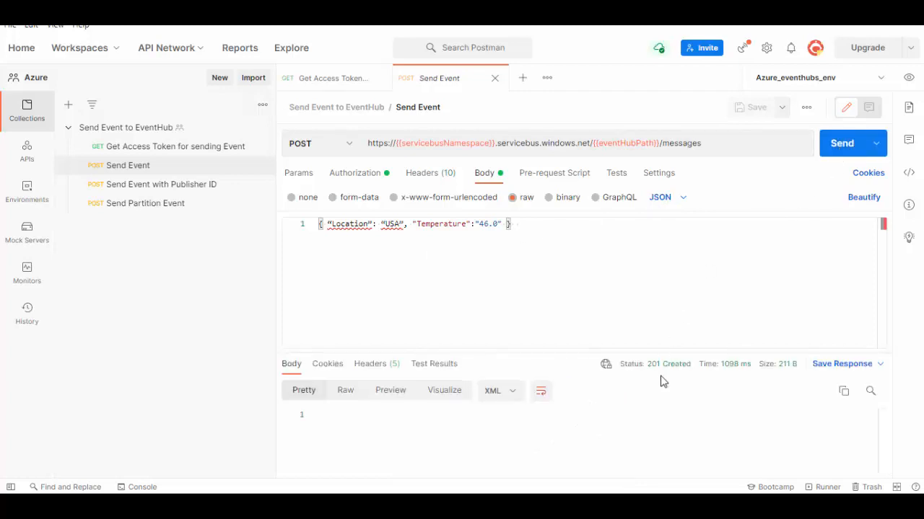
pyautogui.click(161, 185)
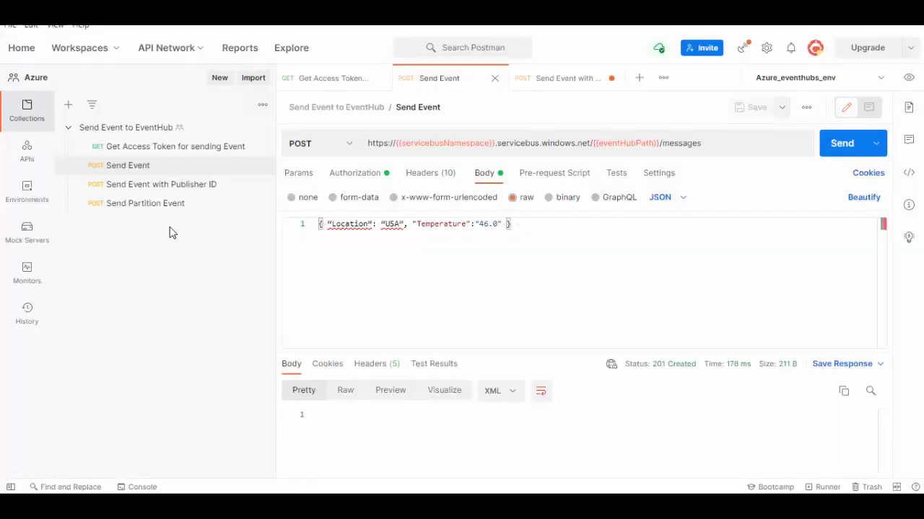
# Send the Send Partition Event request's partition 0 message to the event hub.
pyautogui.click(161, 185)
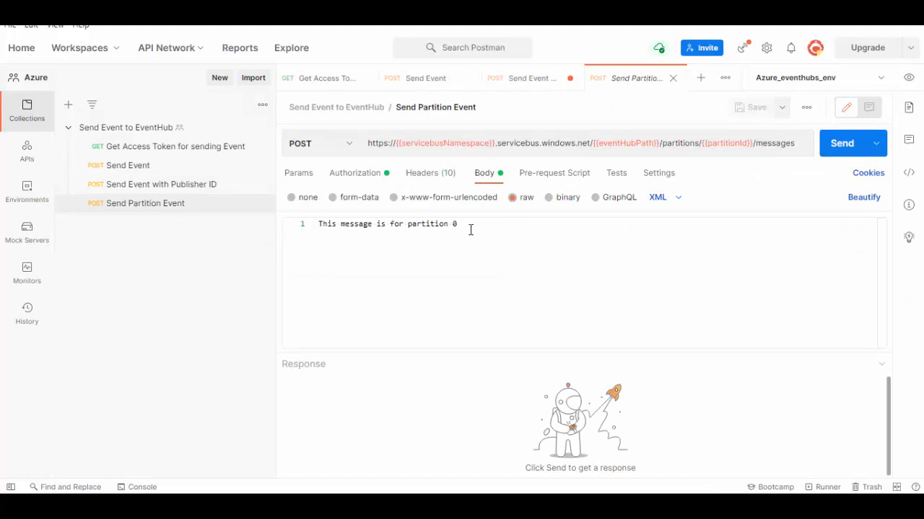
pyautogui.click(842, 143)
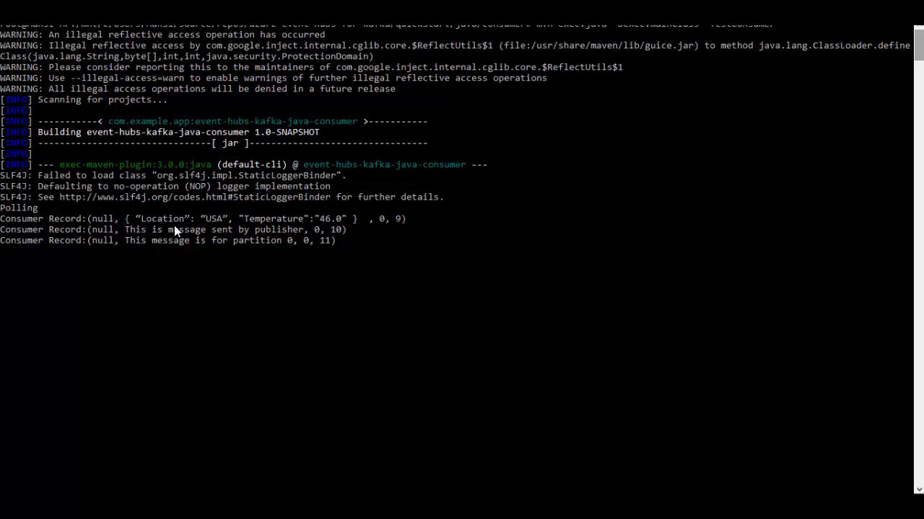
# Point out the received partition 0 Consumer Record in the terminal output.
pyautogui.doubleClick(231, 240)
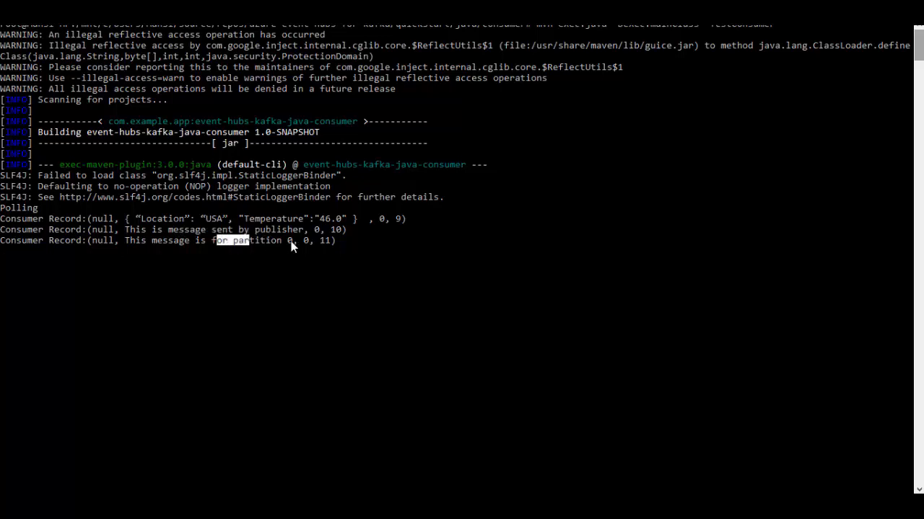